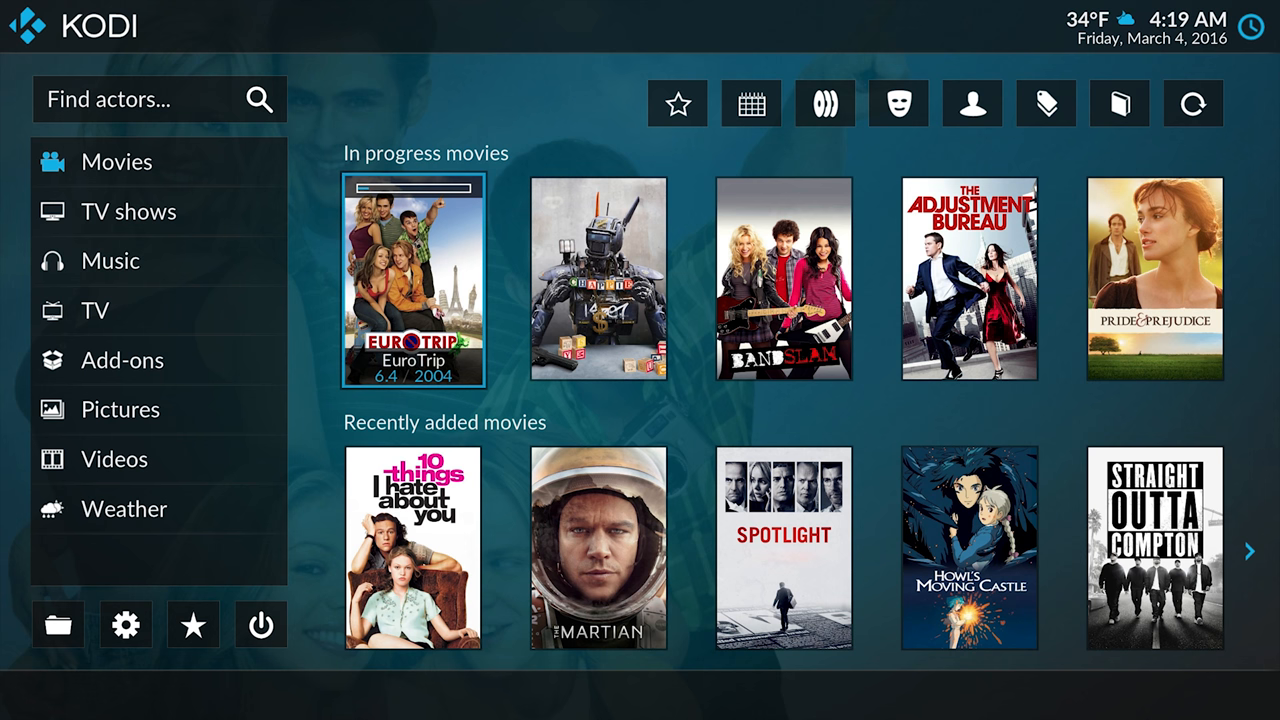
- Scroll the movie Tags list showing Marvel, Monster High, Pixar and X-Men to reach Marvel's options
scroll(down, 3)
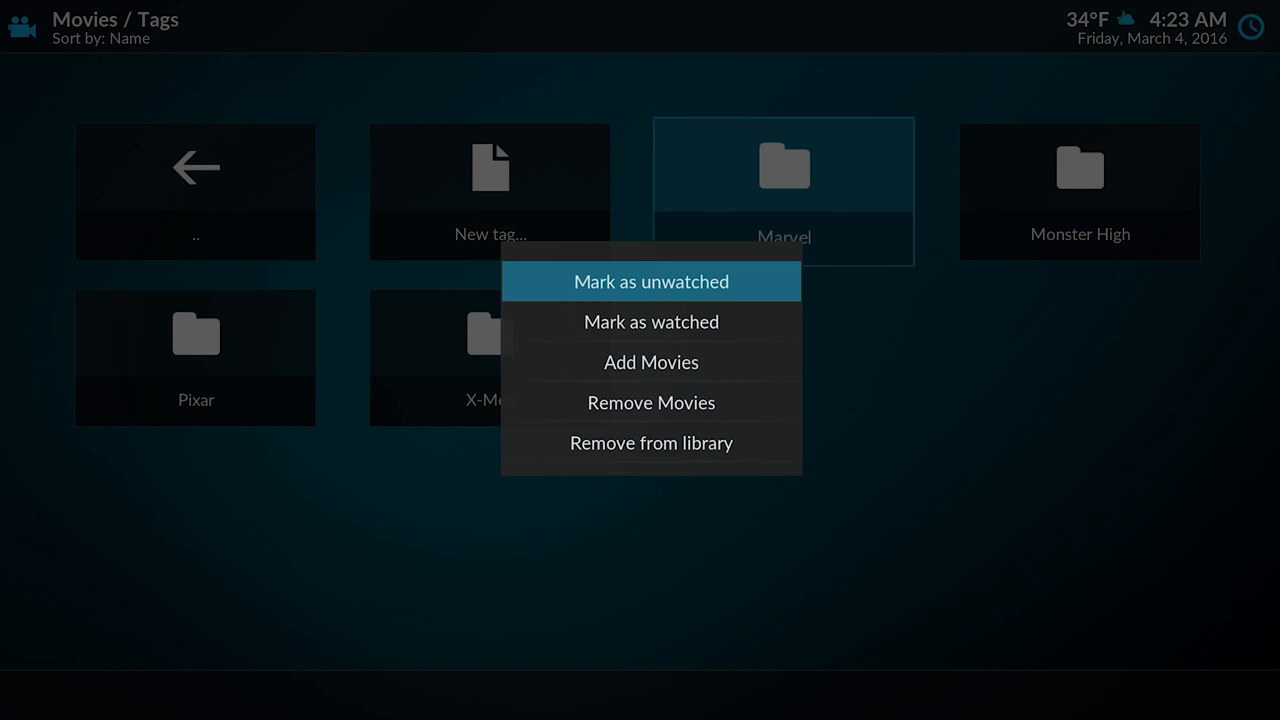
- Open the New Girl (2011) info page with its cast, plot, rating and five seasons
click(651, 362)
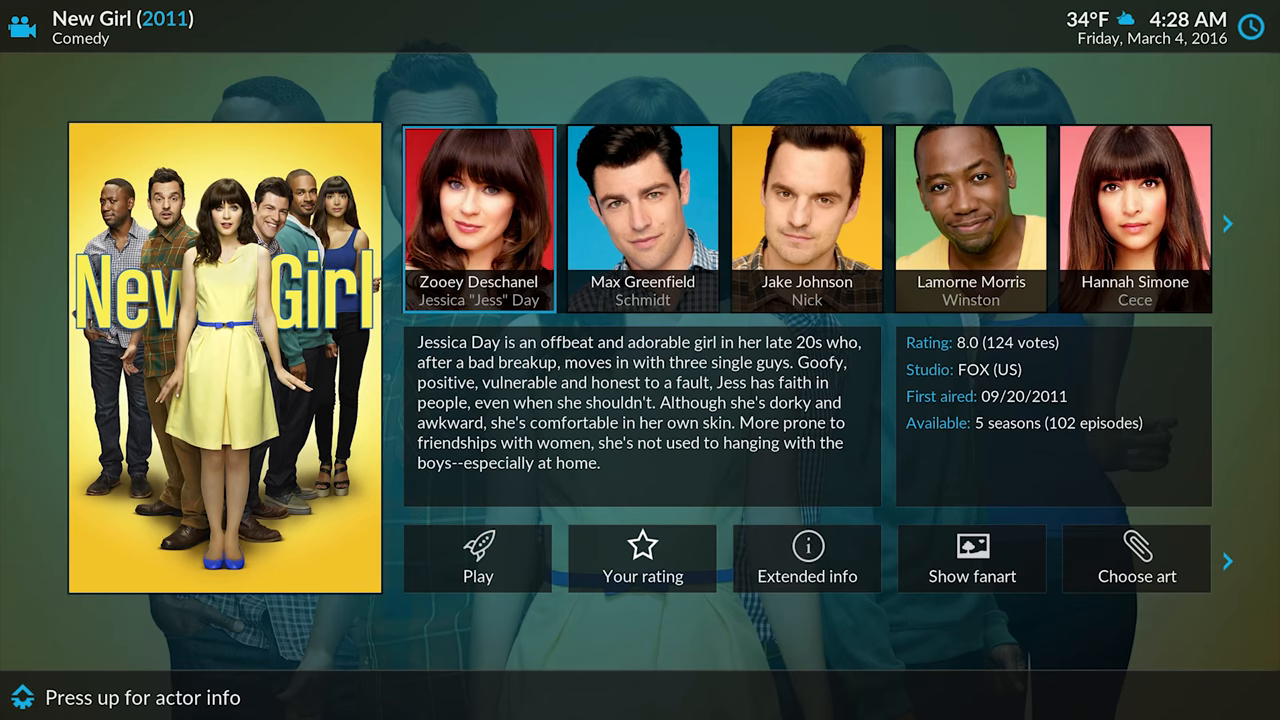
- Go back to the home menu with Music highlighted, showing zero artists
click(478, 218)
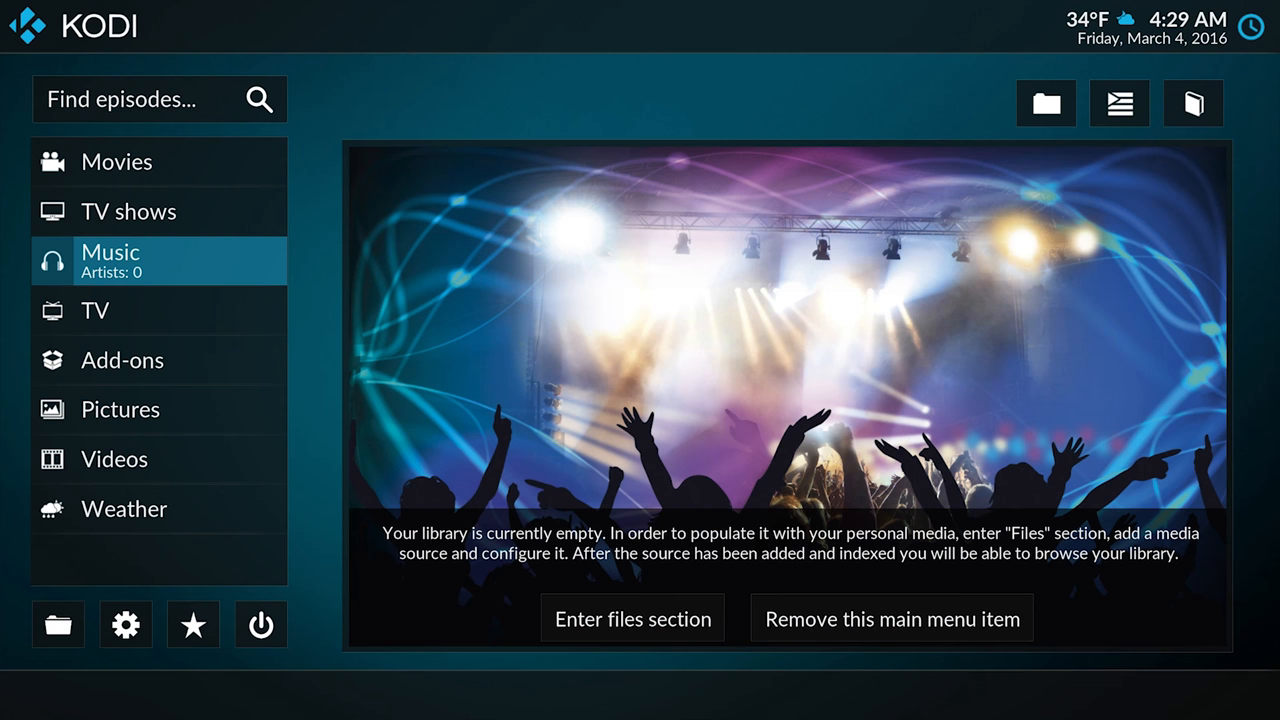
- View the empty music files section, then back out to the home menu
click(632, 618)
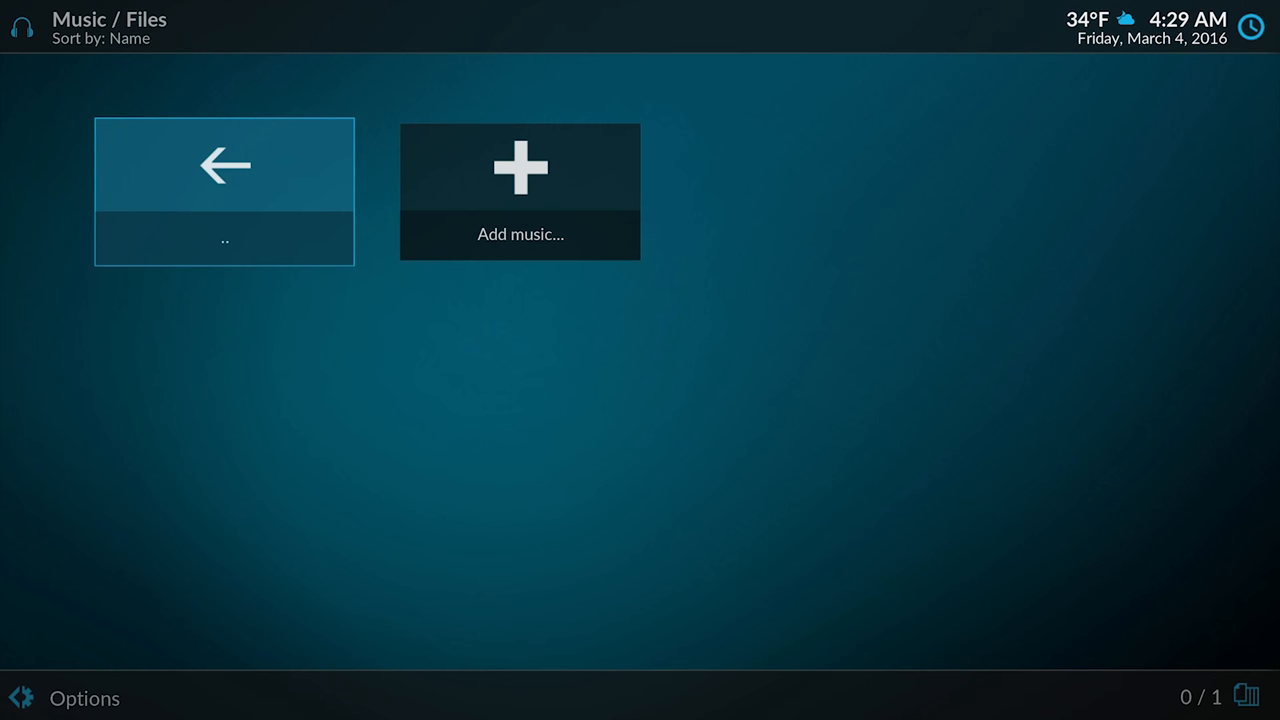
click(519, 191)
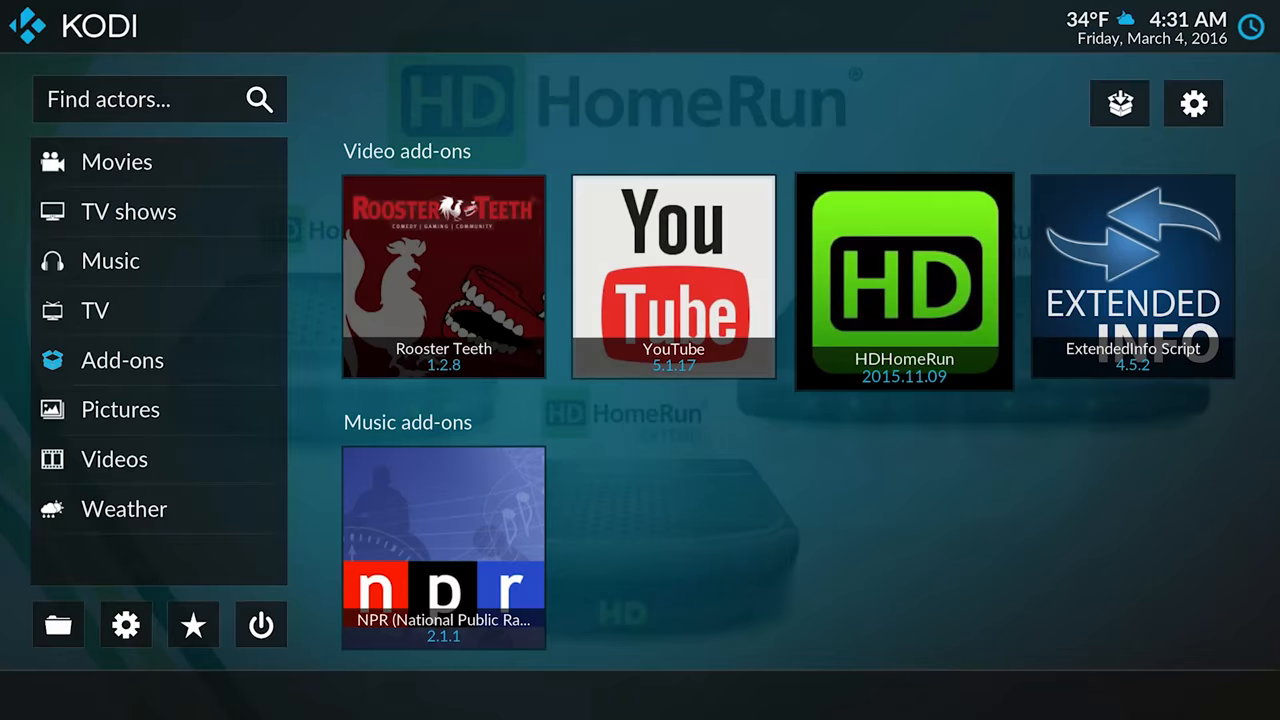
- Browse all TV channels, then start Big Buck Bunny (2008) from the movie library
click(1119, 103)
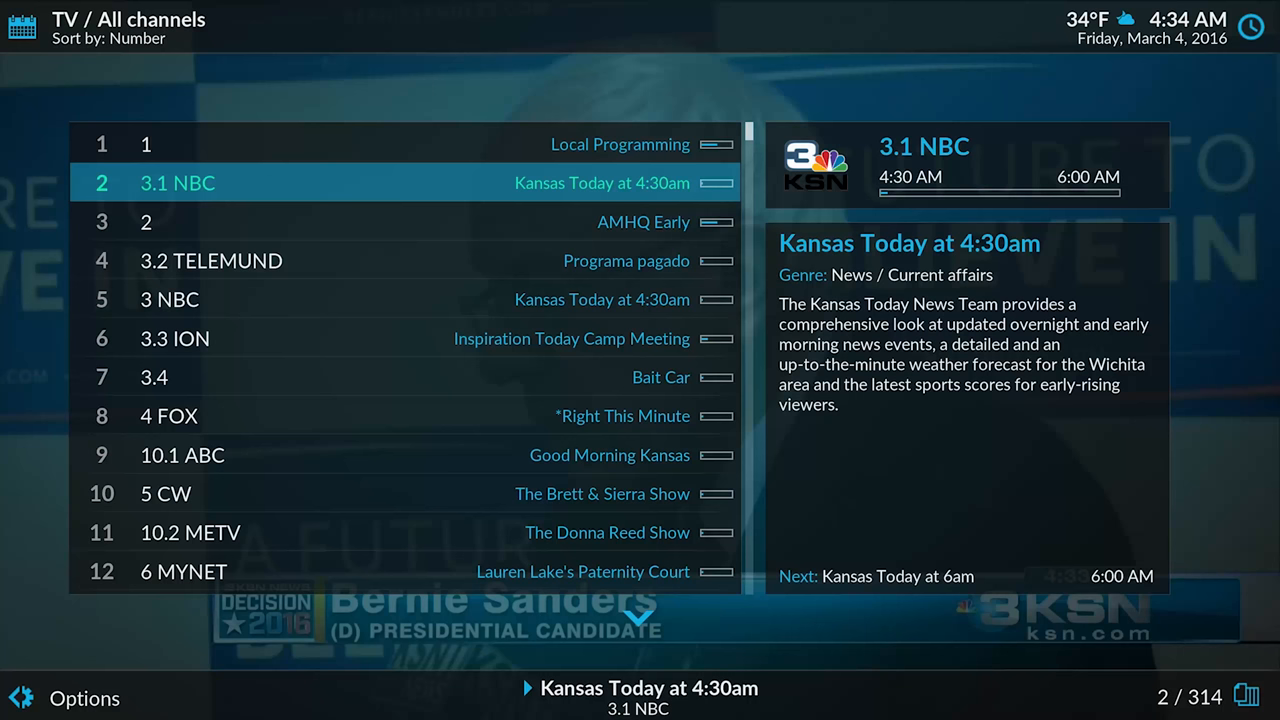
click(84, 698)
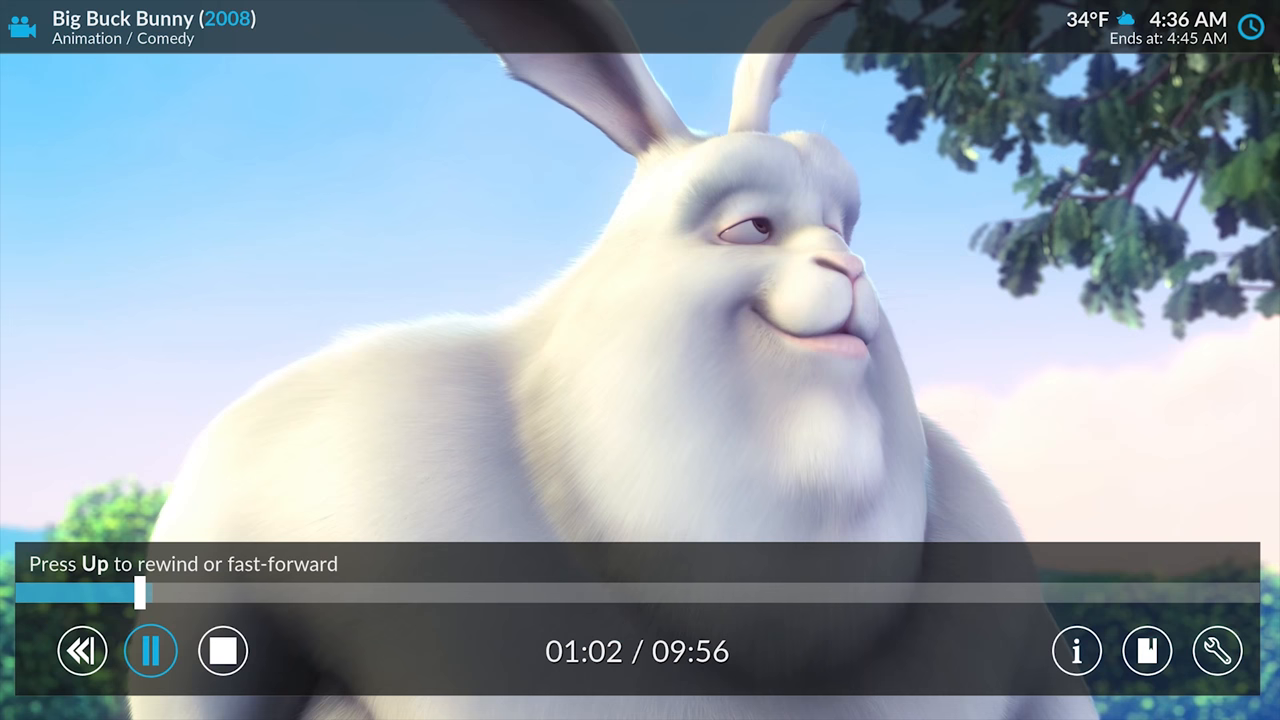
- Skip ahead in Big Buck Bunny, then search the local library for 'matt damon'
key(Up)
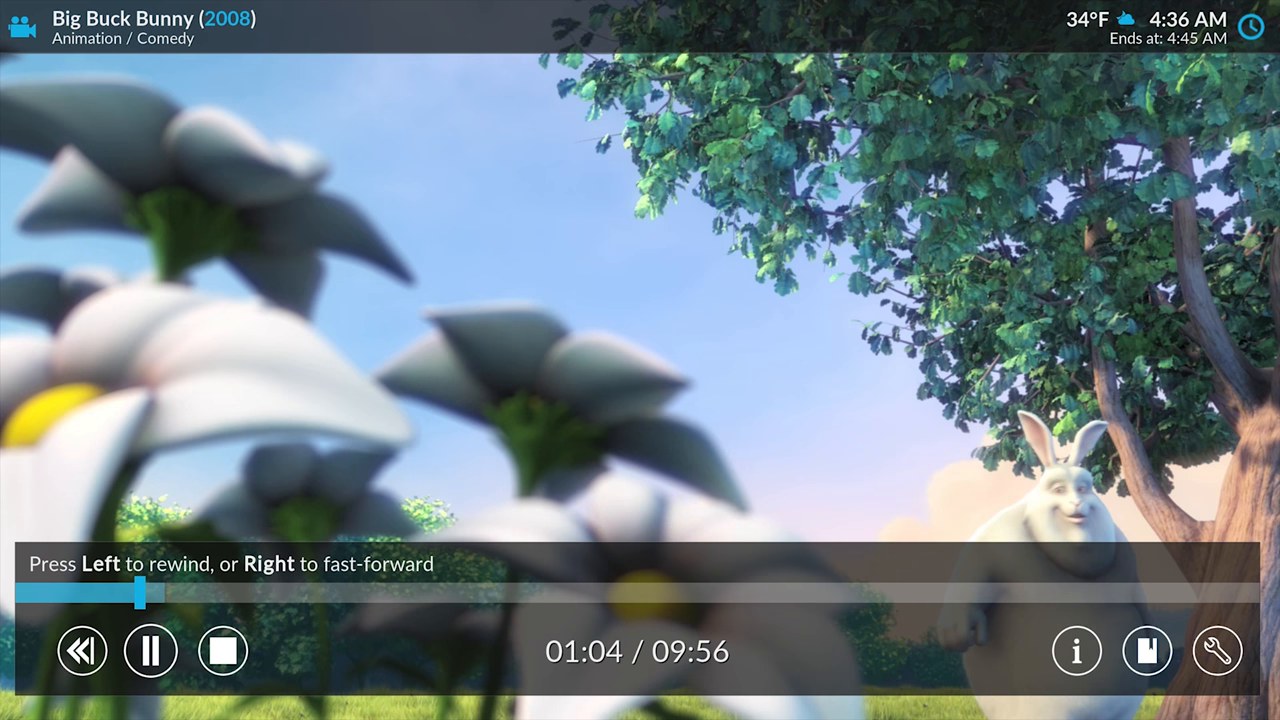
key(Right)
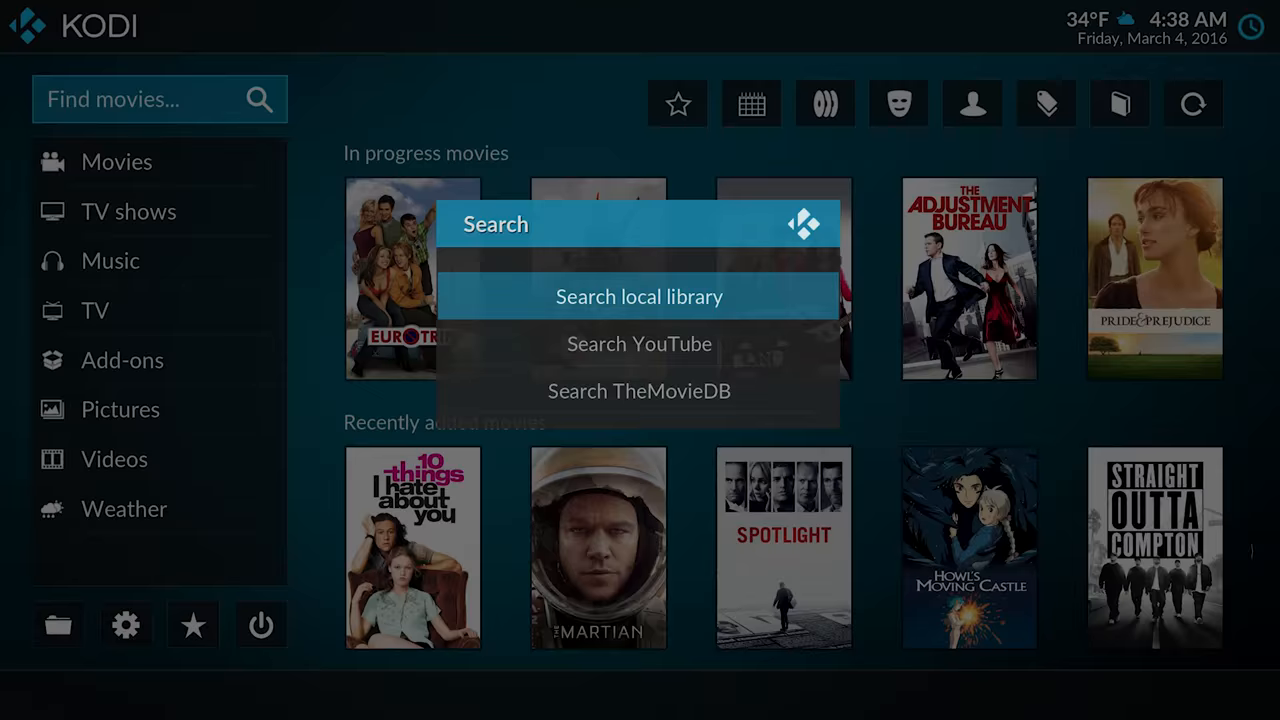
click(639, 296)
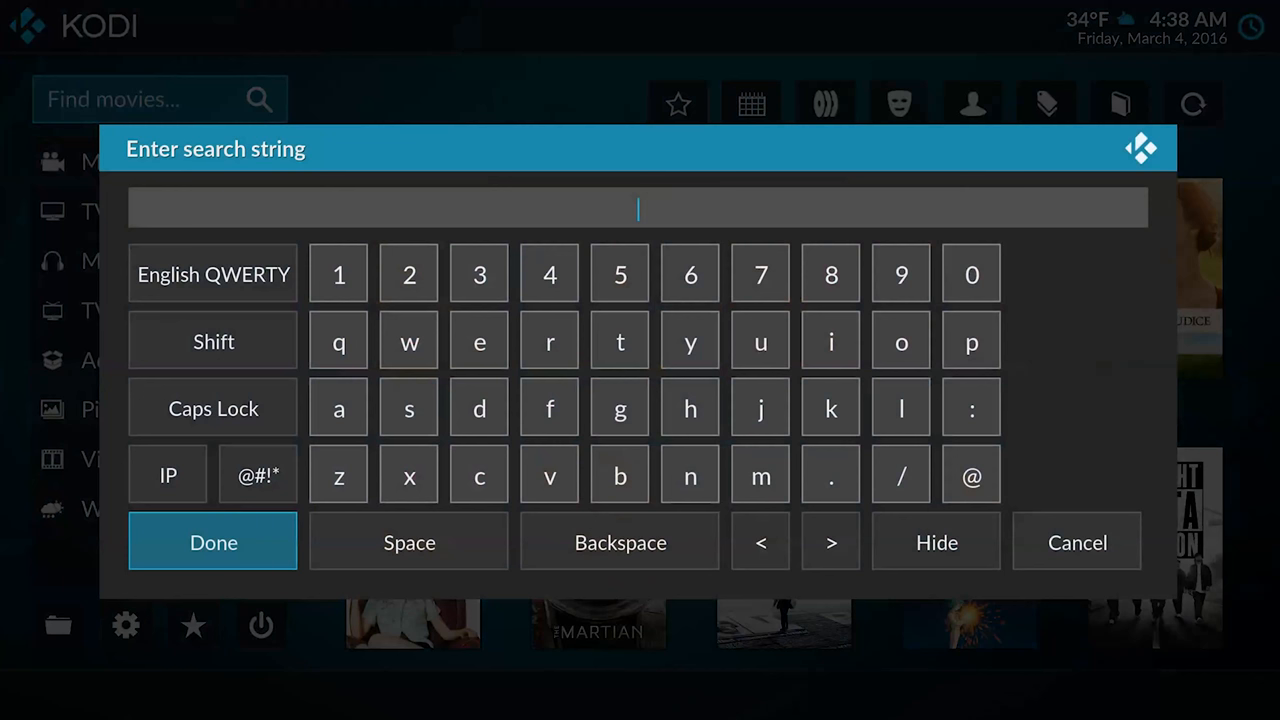
text(matt damon)
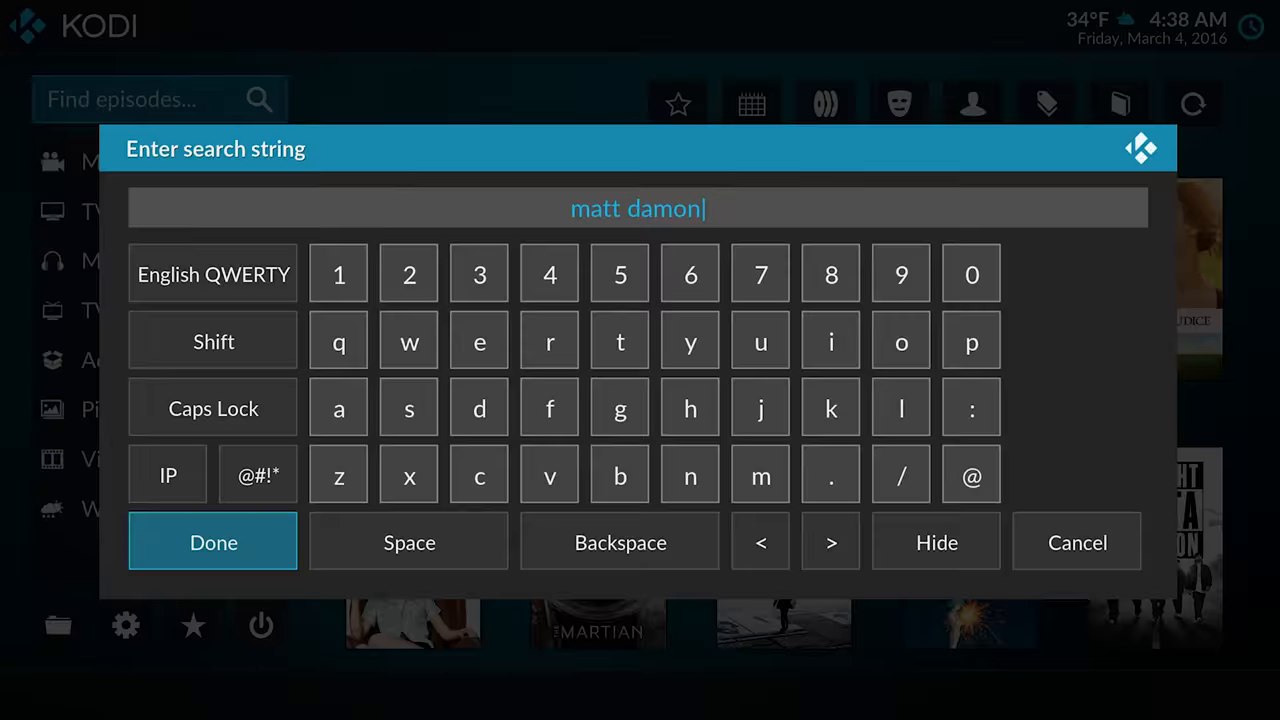